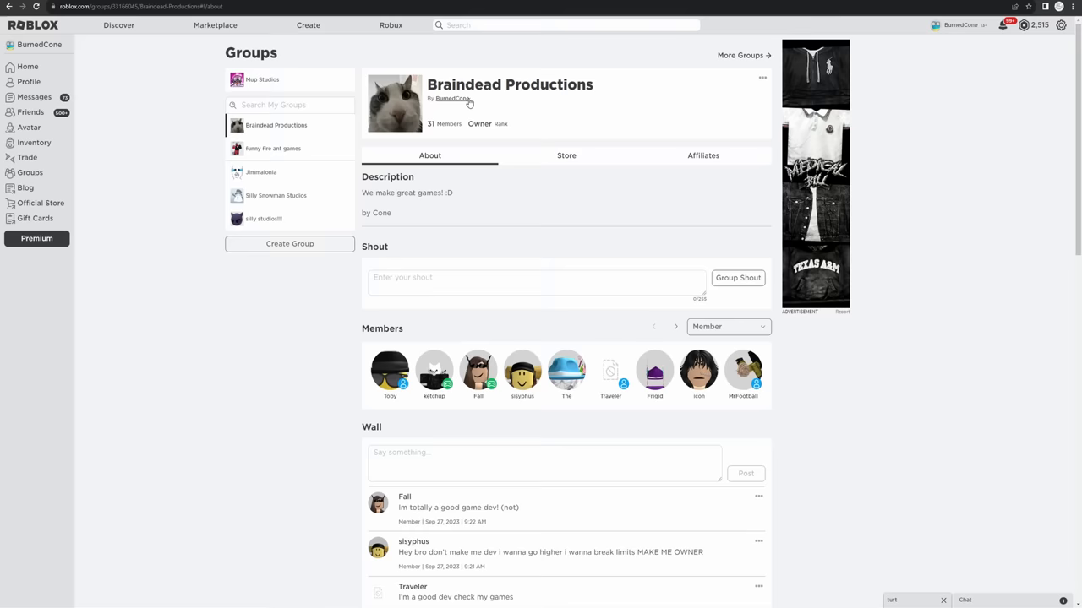
pyautogui.moveTo(543, 219)
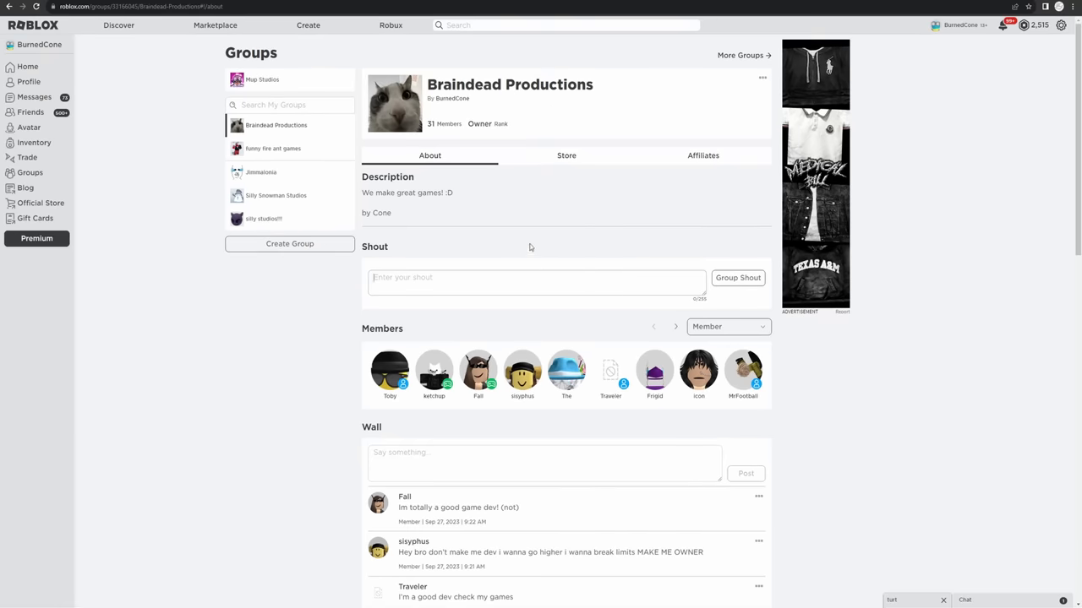
# Step: Write the Tower Defense shout: 'Let's make a … house from "creatures".'
pyautogui.write("Let's make a")
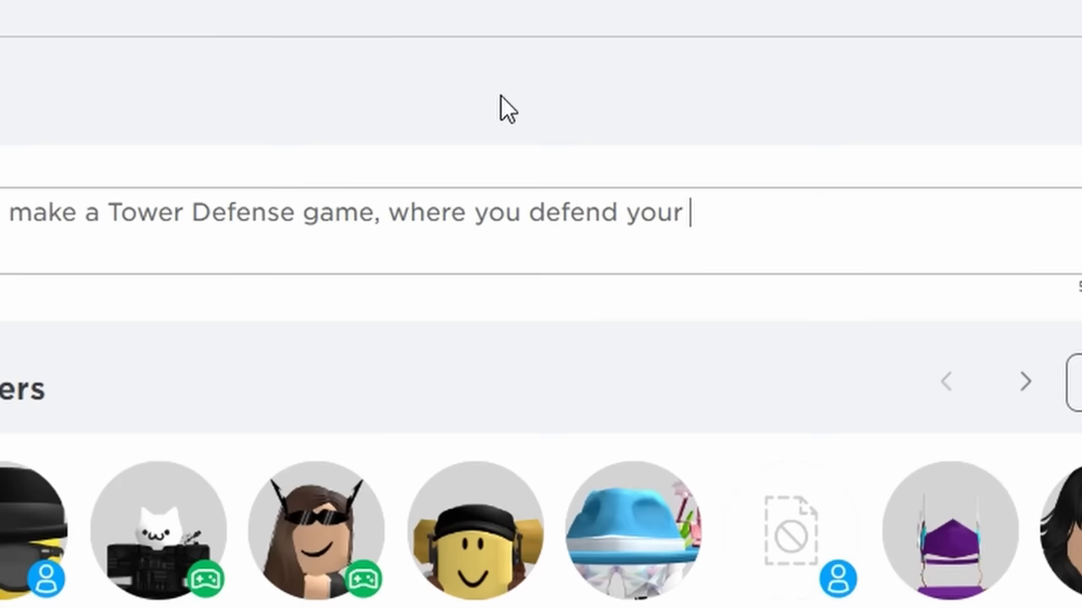
pyautogui.write('house fro')
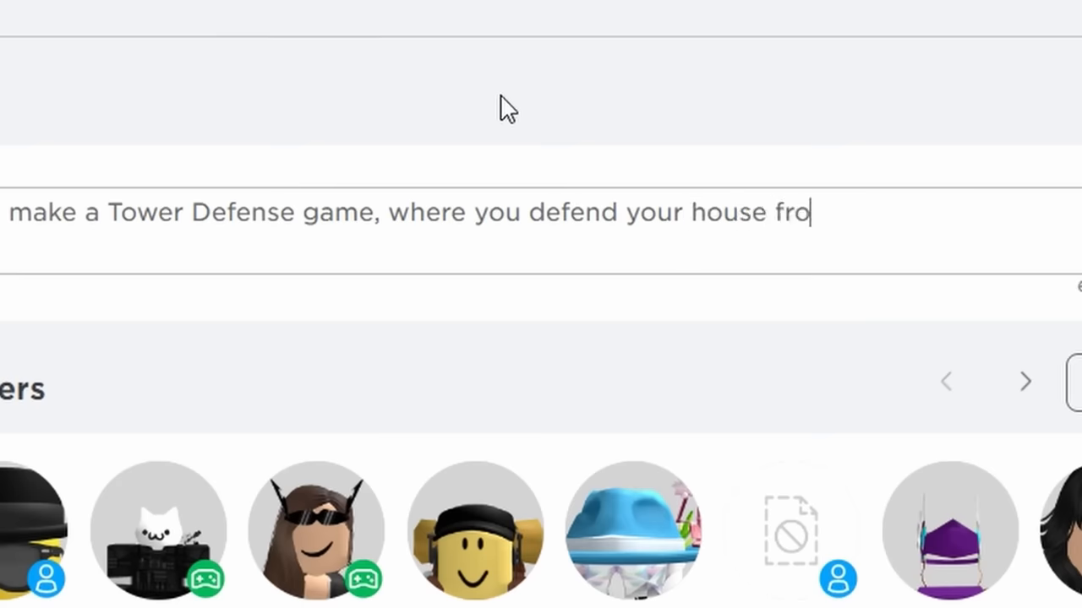
pyautogui.write('m "creatures".')
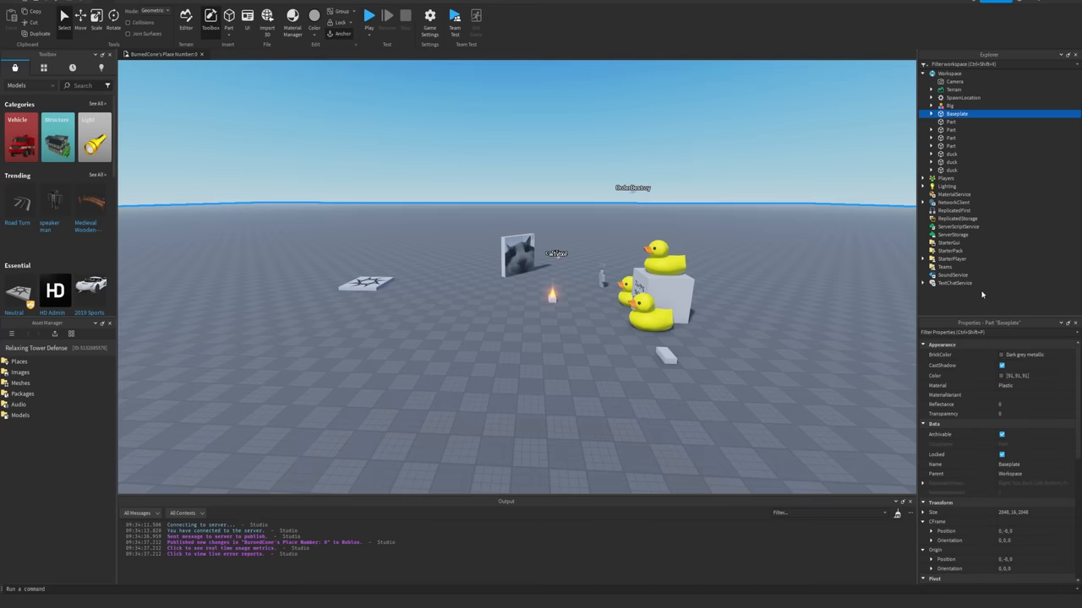
# Step: Pick a green for the Baseplate's Color property and confirm it
pyautogui.click(1017, 376)
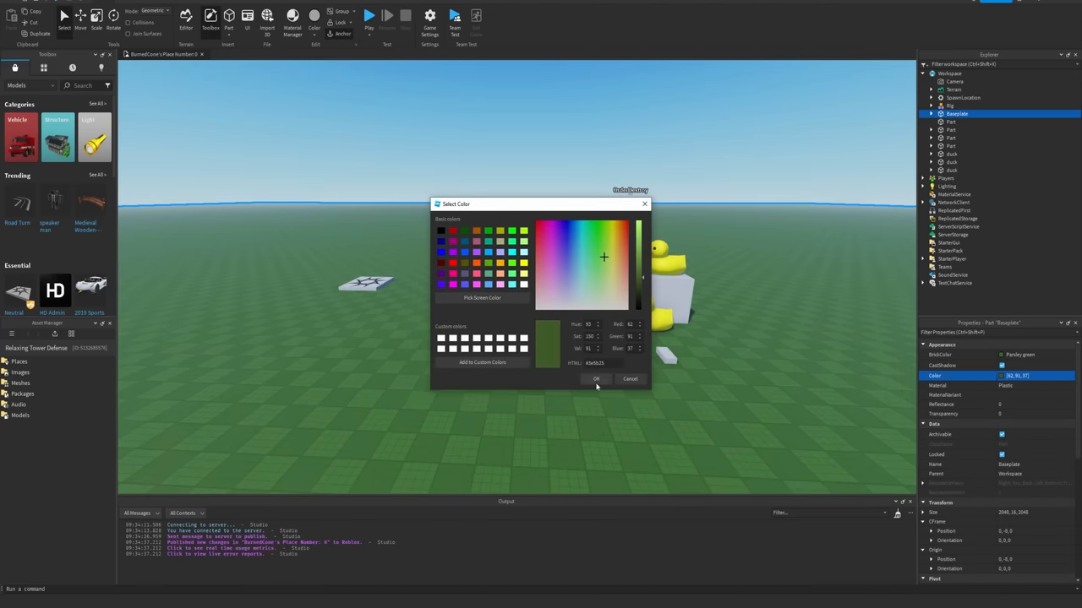
pyautogui.click(596, 378)
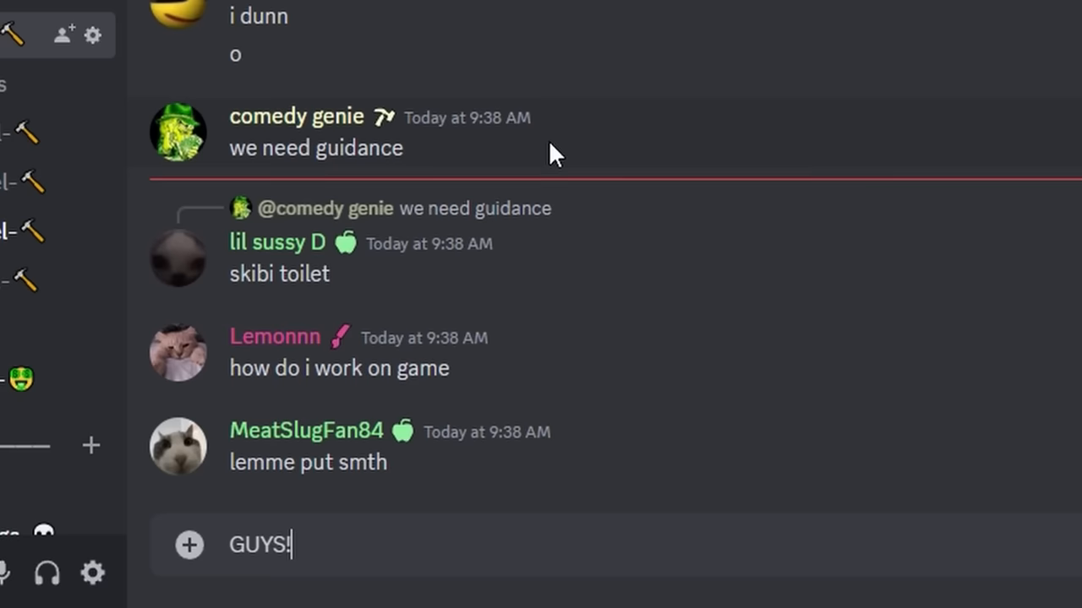
# Step: Send the 'We are making…' message demanding no free models and a from-scratch house
pyautogui.write('We are making')
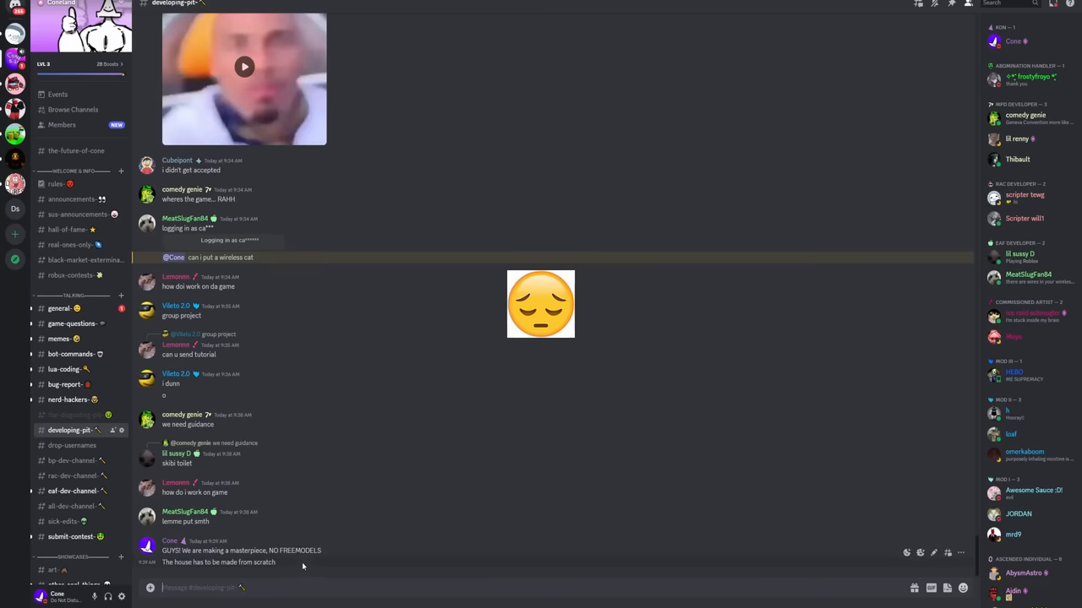
pyautogui.click(245, 67)
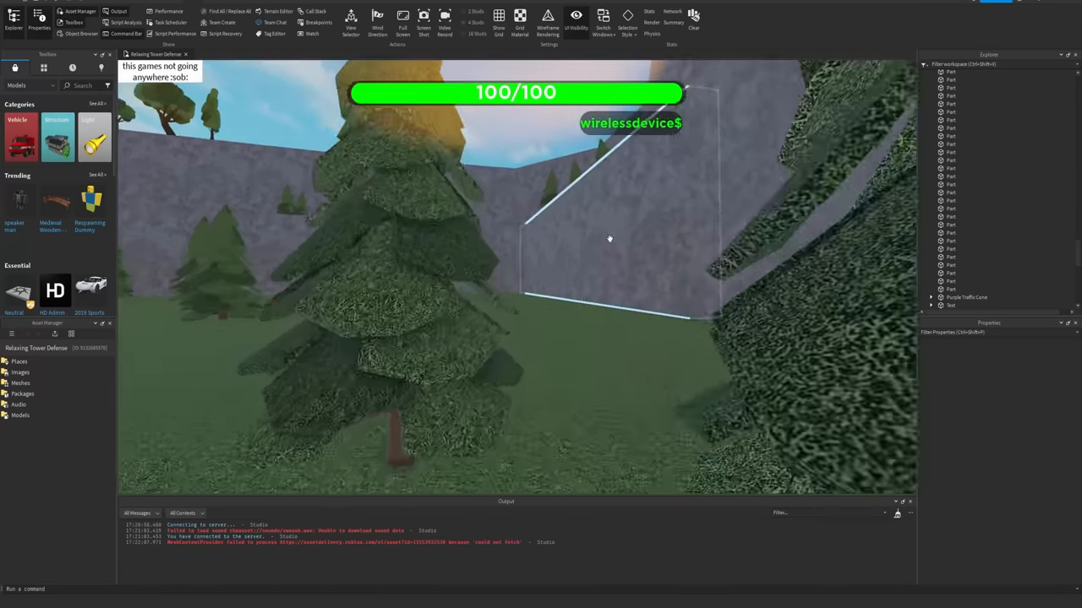
pyautogui.click(49, 15)
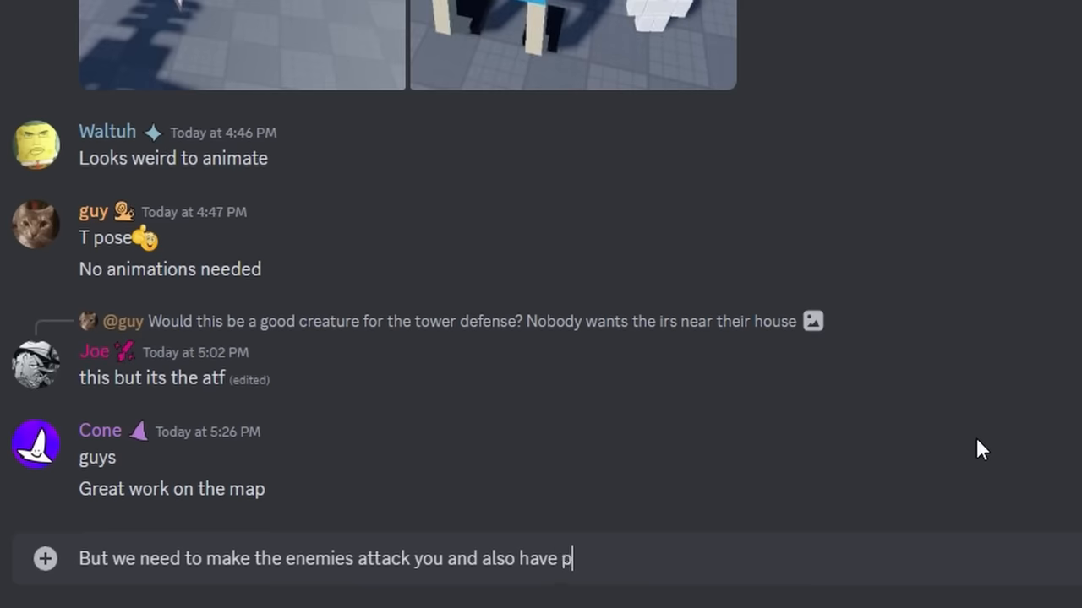
# Step: Finish the message saying enemies must attack you and defences must be placeable
pyautogui.write('lacable defens')
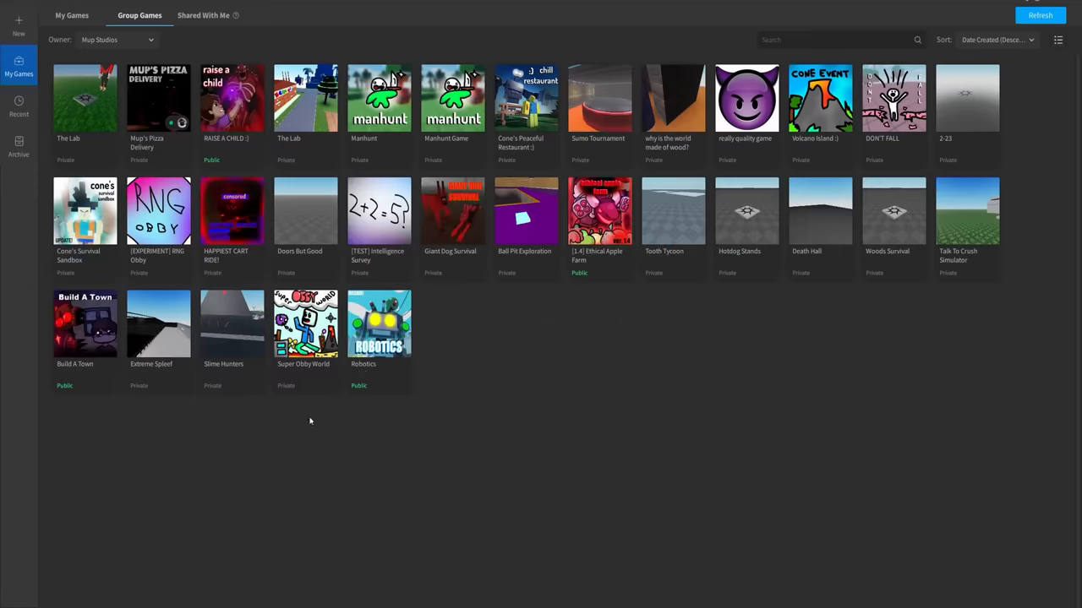
# Step: Open Bomb Factory Tycoon from the start page and connect through Team Create
pyautogui.click(117, 40)
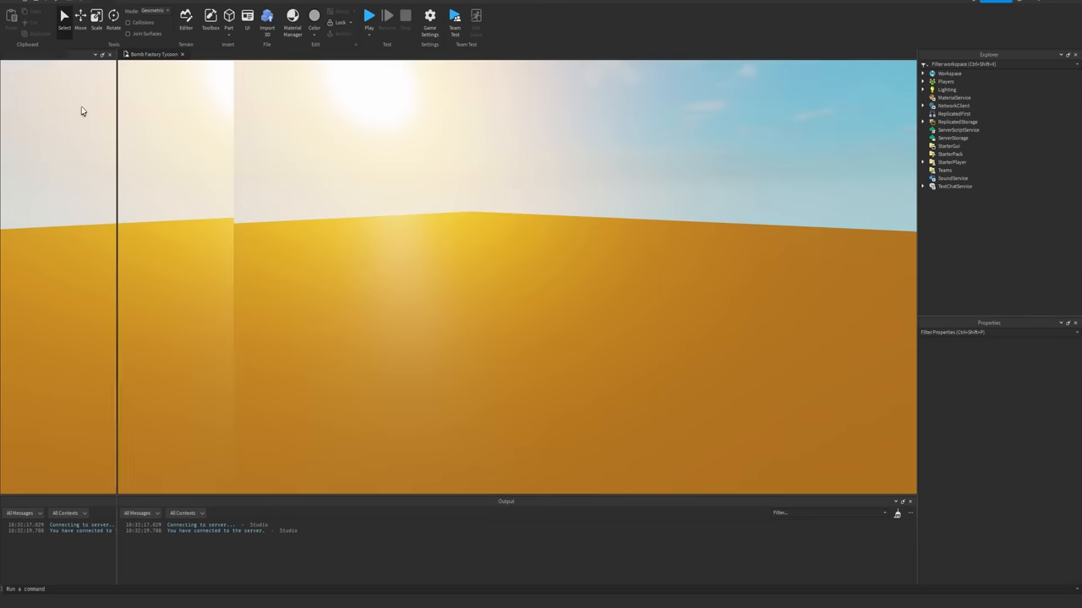
pyautogui.click(210, 15)
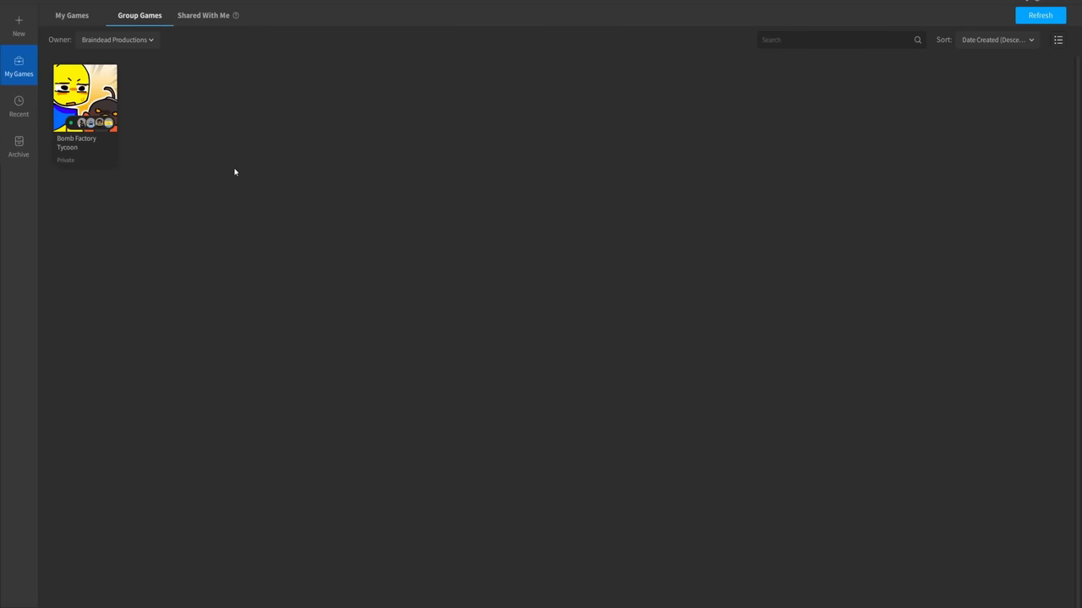
pyautogui.moveTo(157, 172)
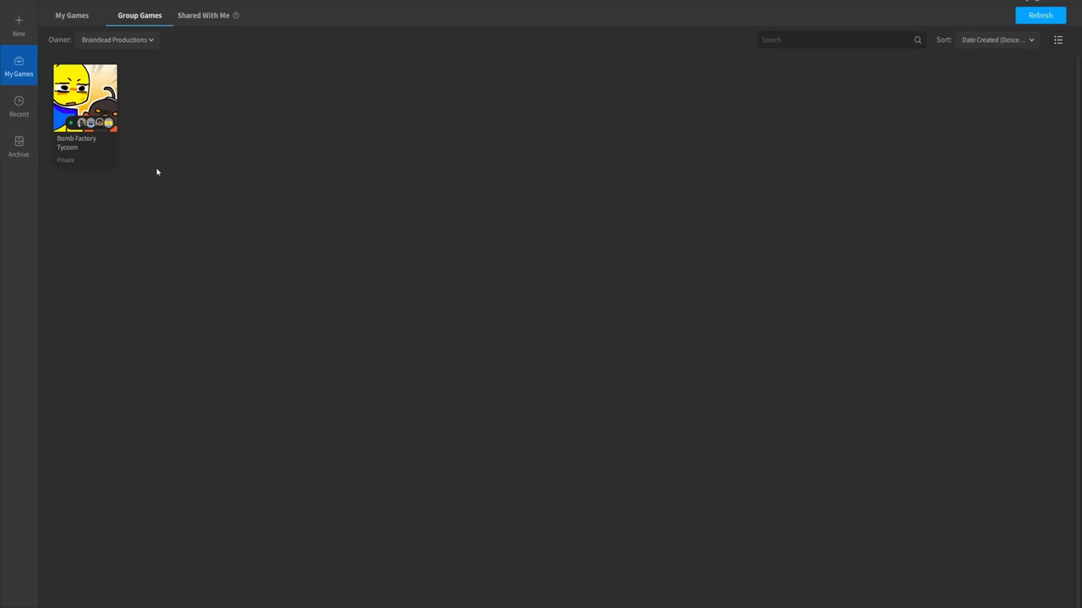
pyautogui.moveTo(237, 177)
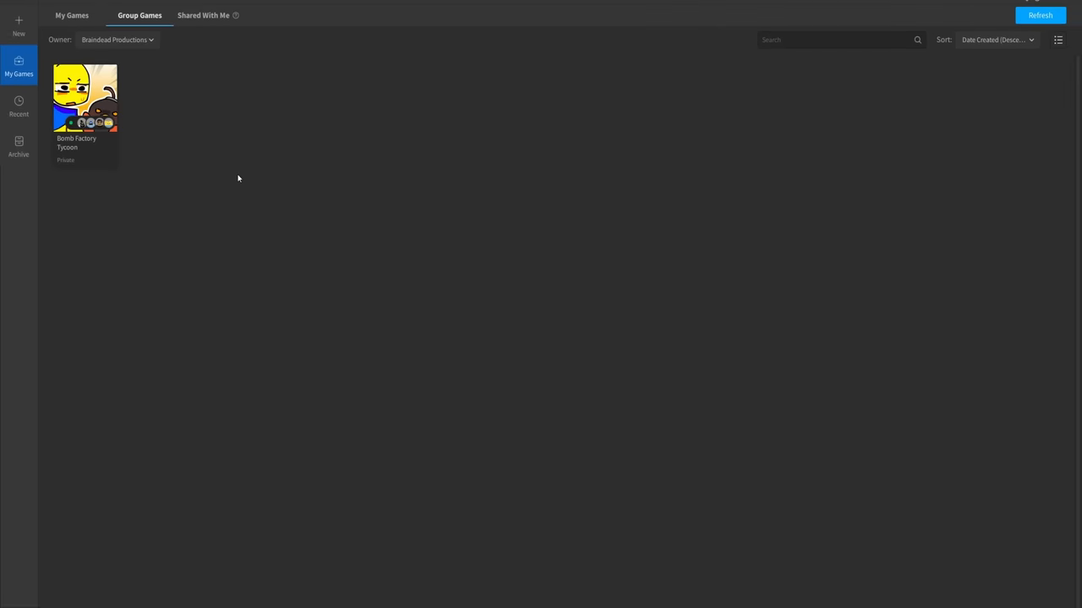
pyautogui.moveTo(201, 142)
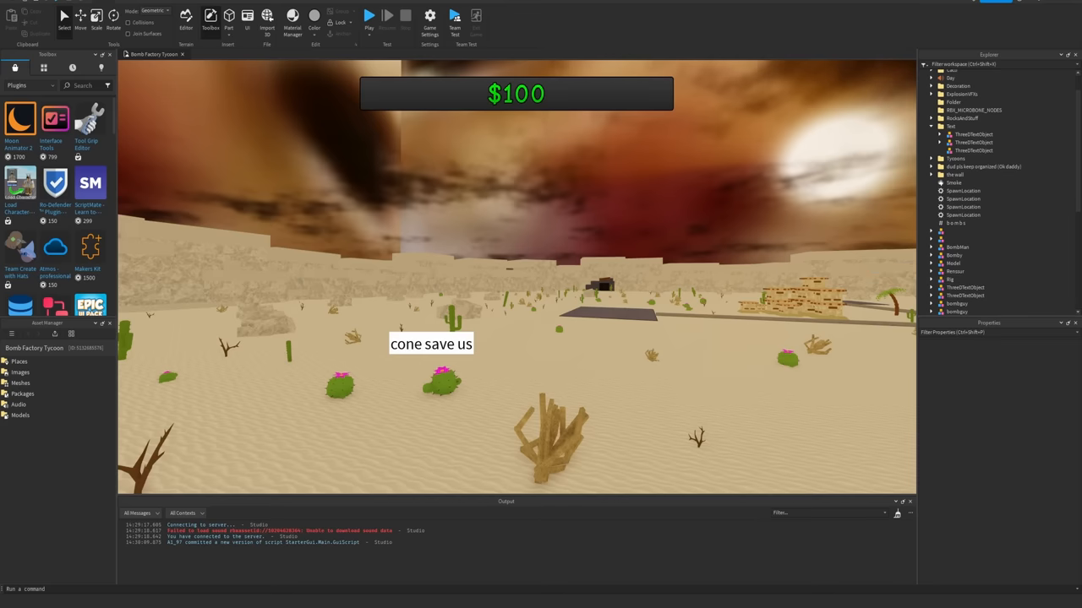
# Step: Select the 'cone save us' TextLabel in the viewport
pyautogui.click(932, 73)
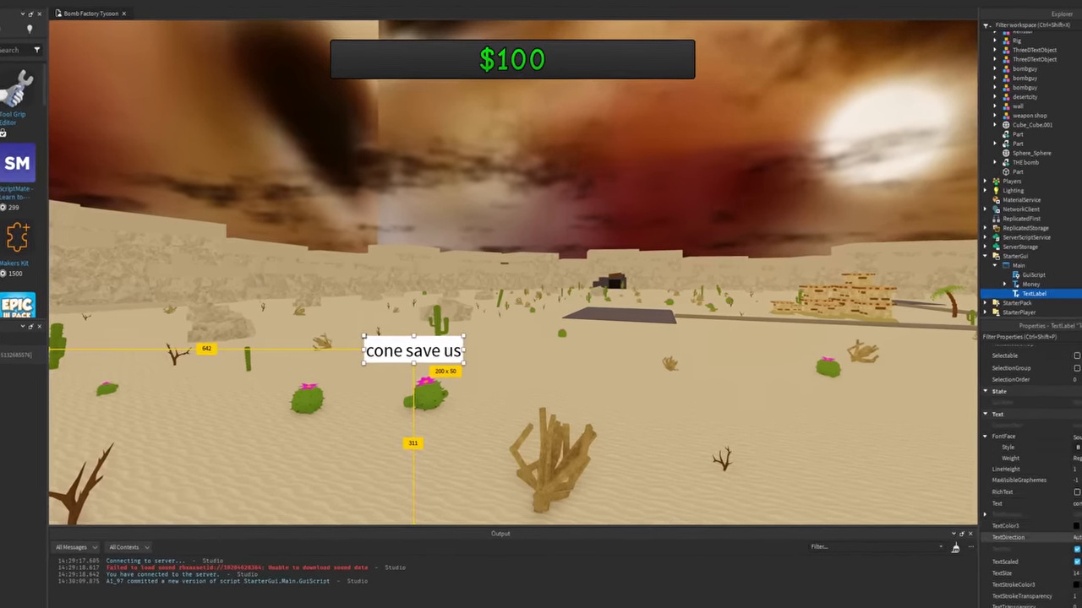
# Step: Change the TextLabel's Text property to wording beginning 'what do you n…'
pyautogui.write('what do you n')
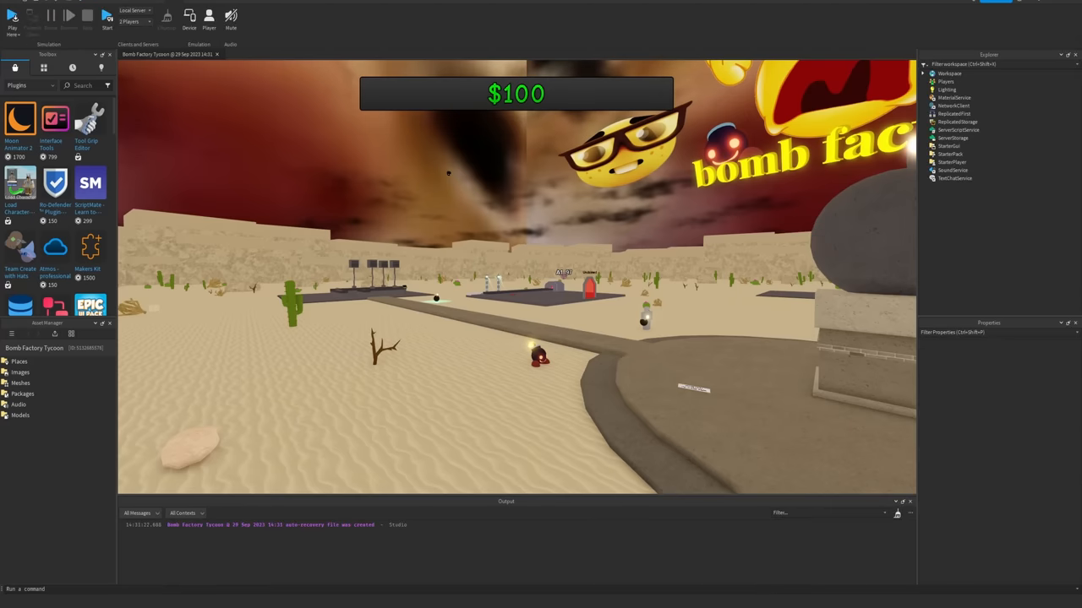
# Step: Take control of the character in the Play session to walk the desert map
pyautogui.click(12, 15)
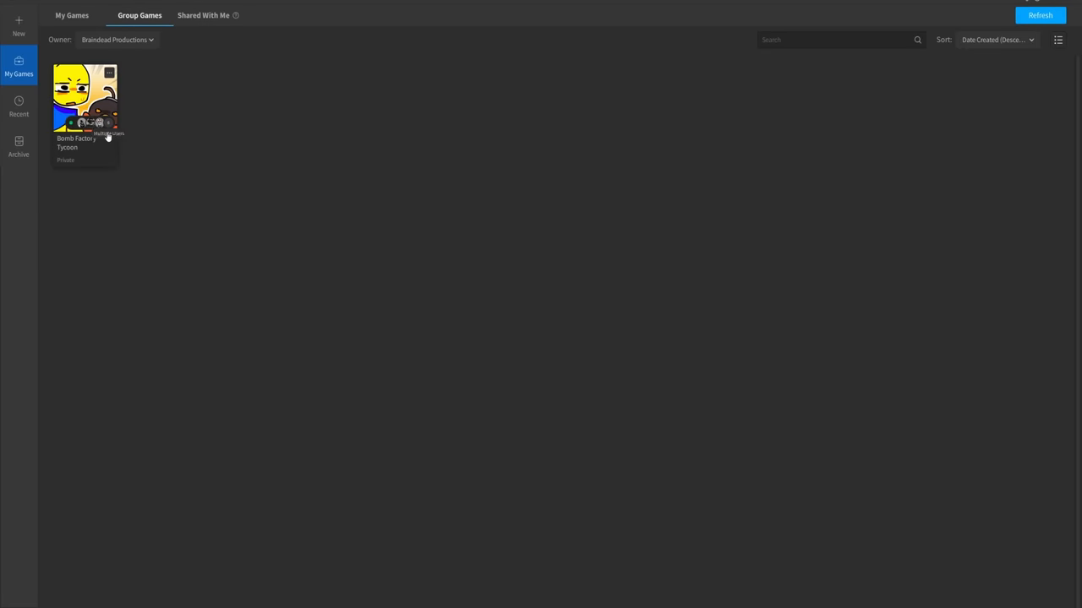
# Step: Reopen Bomb Factory Tycoon from Group Games and launch a Play Here test
pyautogui.doubleClick(85, 98)
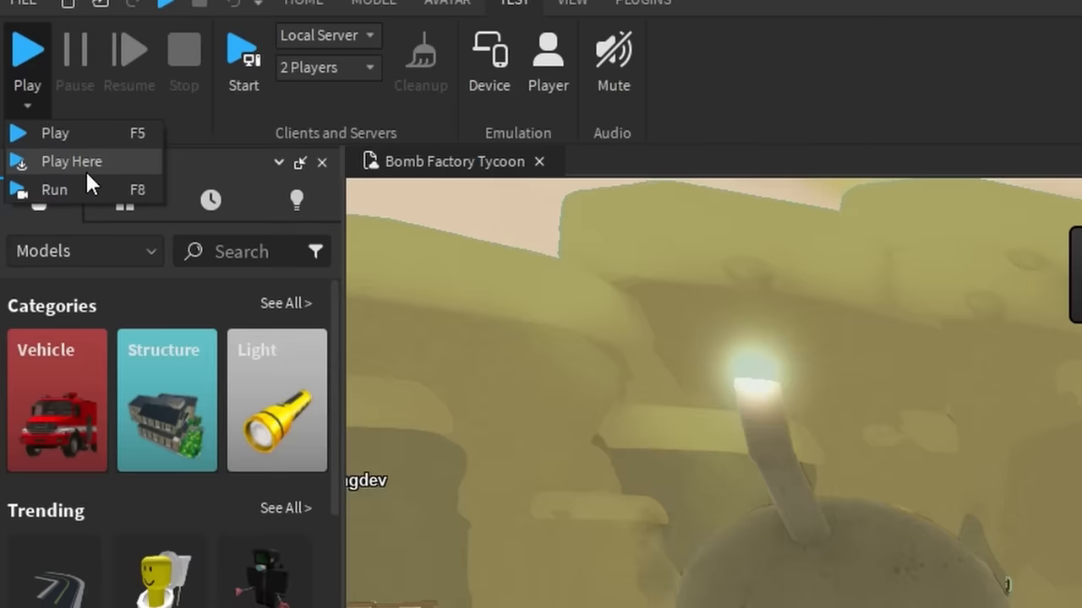
pyautogui.click(71, 161)
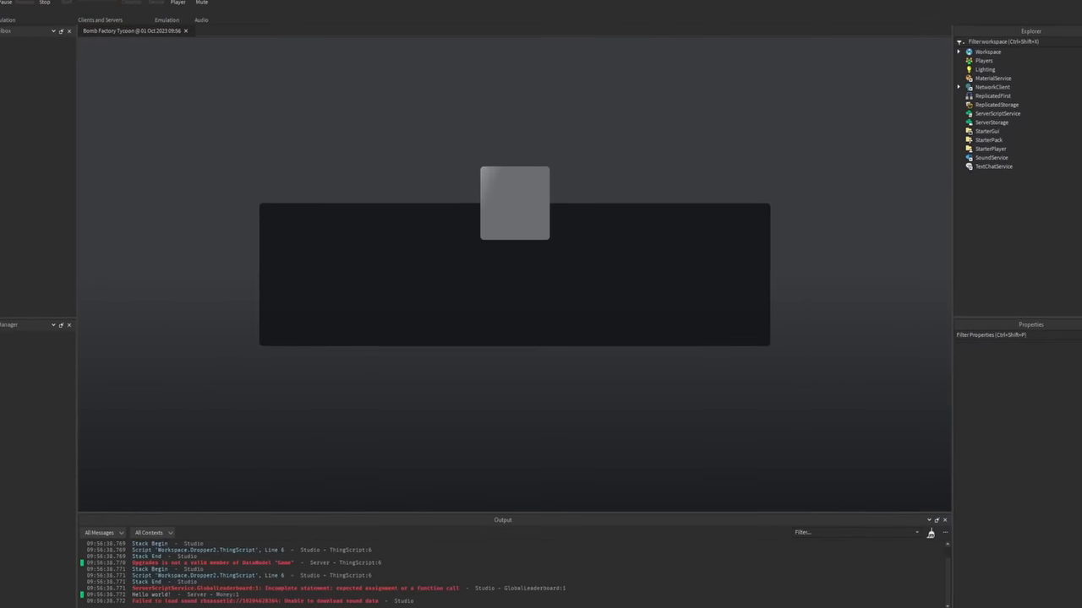